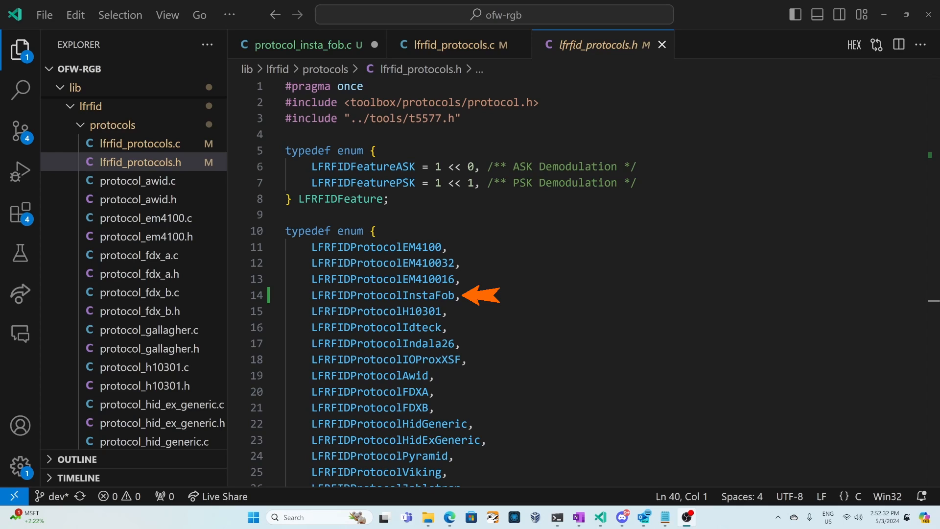
# Step: Review the InstaFob entries in lfrfid_protocols.c by scrolling through the protocol table
pyautogui.click(139, 143)
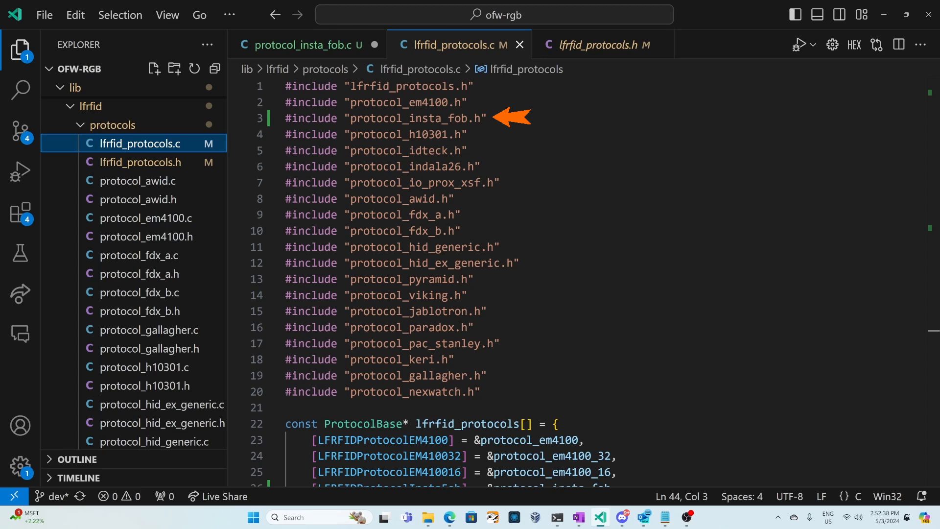
pyautogui.scroll(-3)
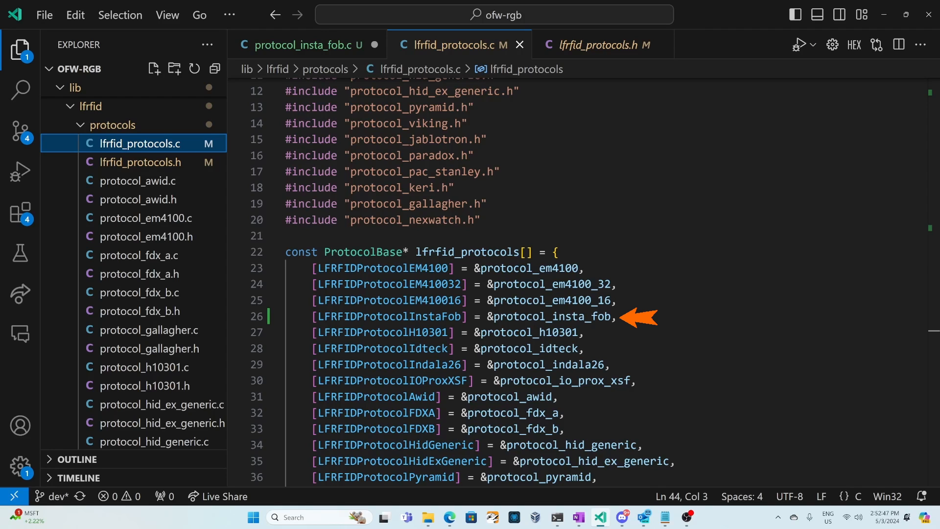
pyautogui.scroll(-3)
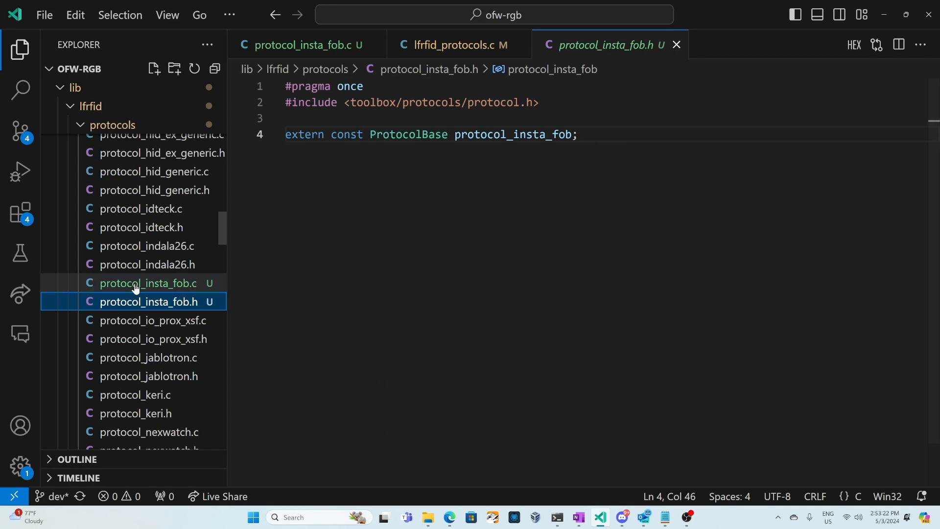
pyautogui.click(147, 283)
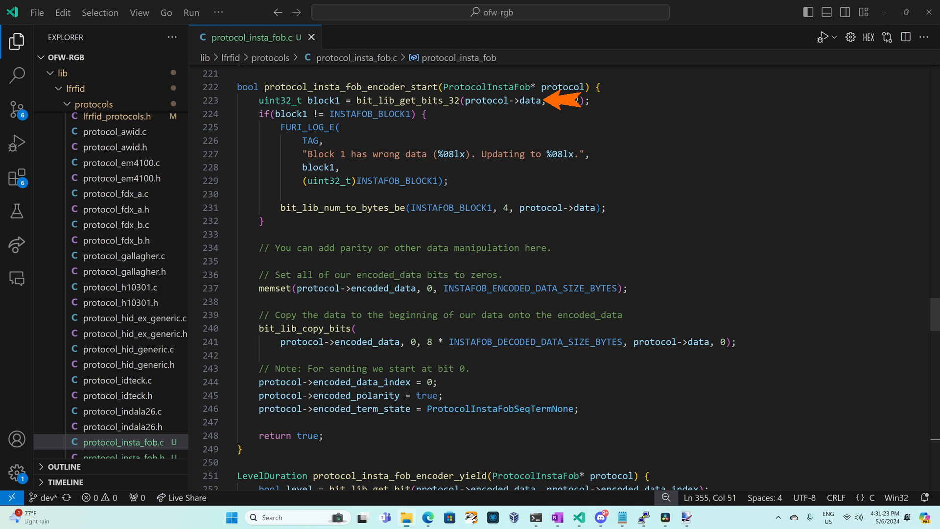
# Step: Fill in the encoder bit-library arguments: ', 0' on line 223, '4,' on line 231, '0, 8 *' on line 241
pyautogui.write(', 0')
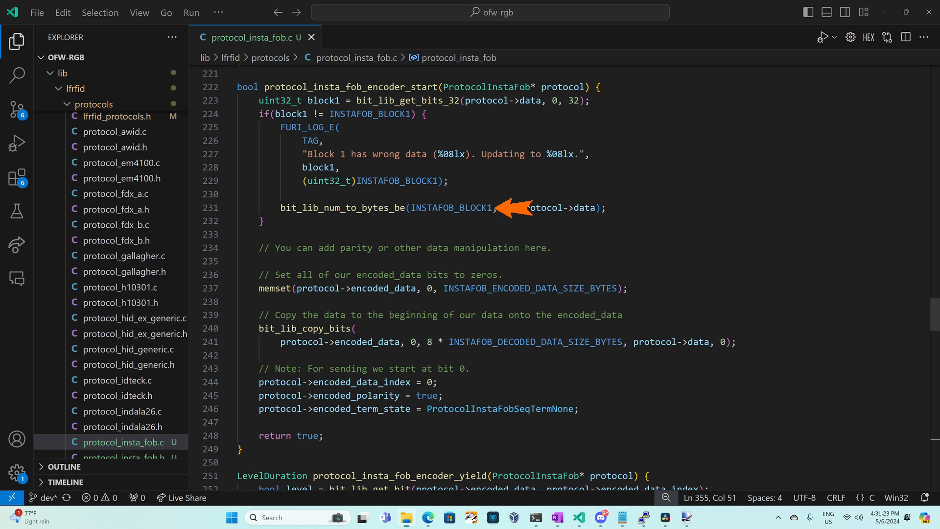
pyautogui.write('4,')
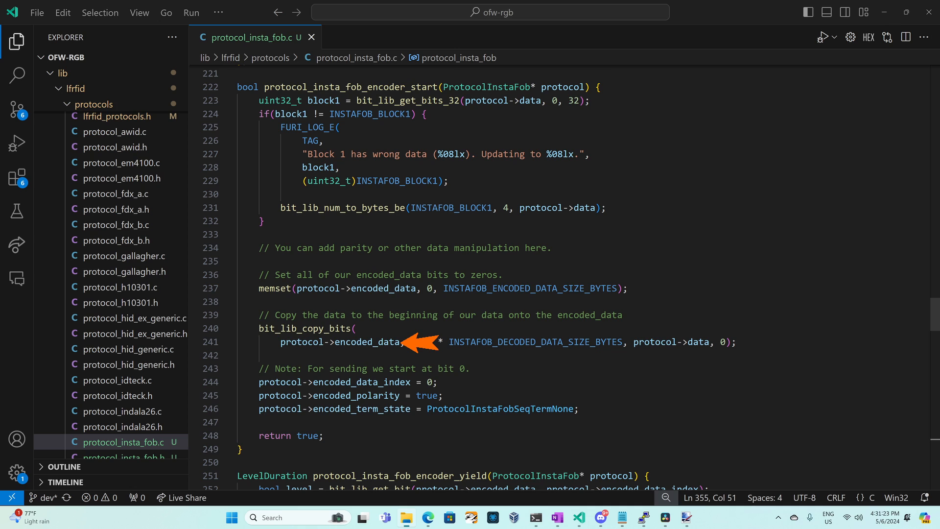
pyautogui.write('0,')
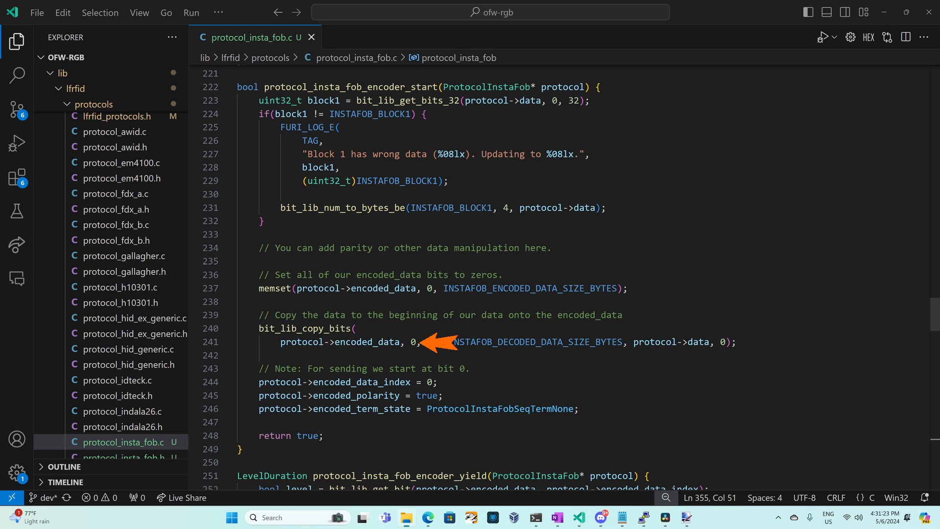
pyautogui.write('8 * 4 * 7) + 1)')
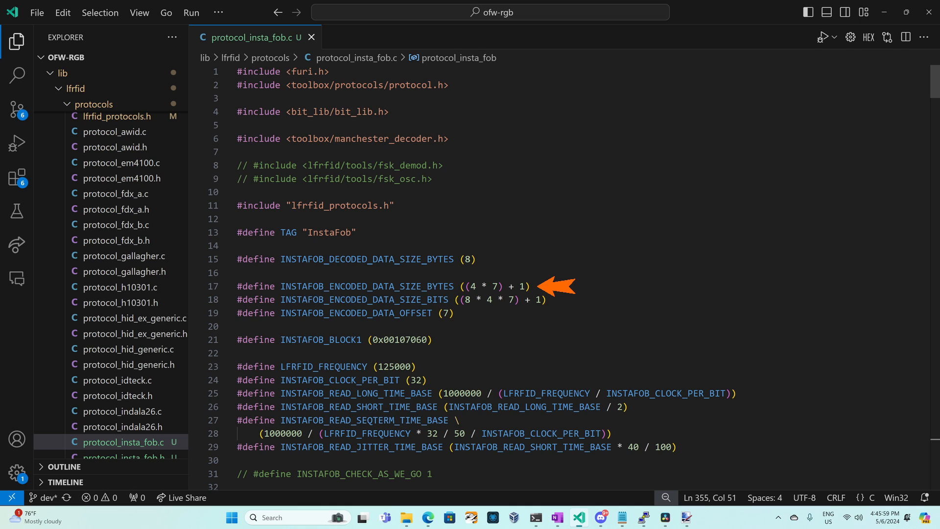
pyautogui.scroll(-3)
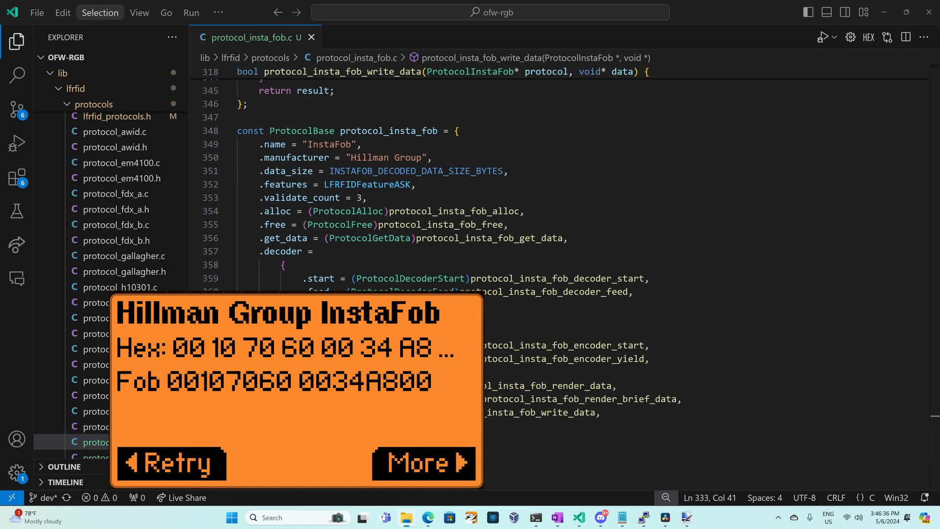
pyautogui.click(423, 463)
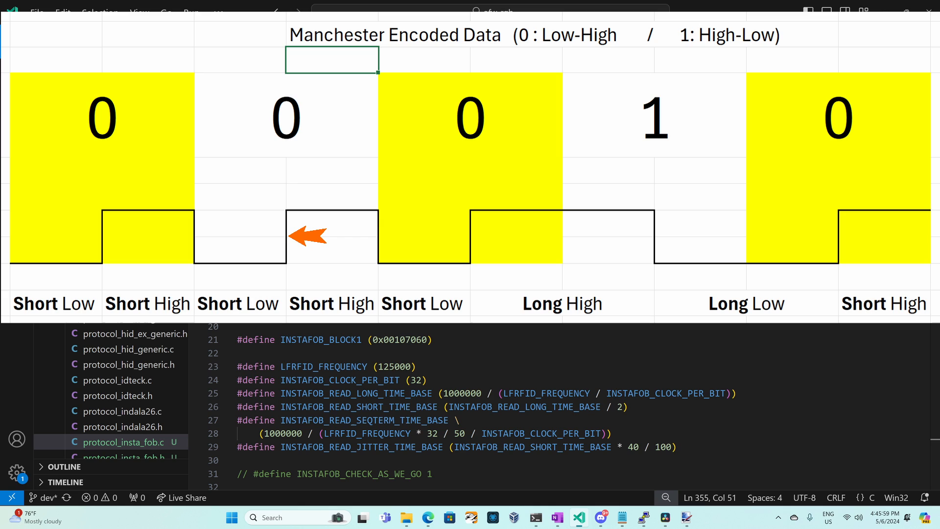
pyautogui.moveTo(492, 243)
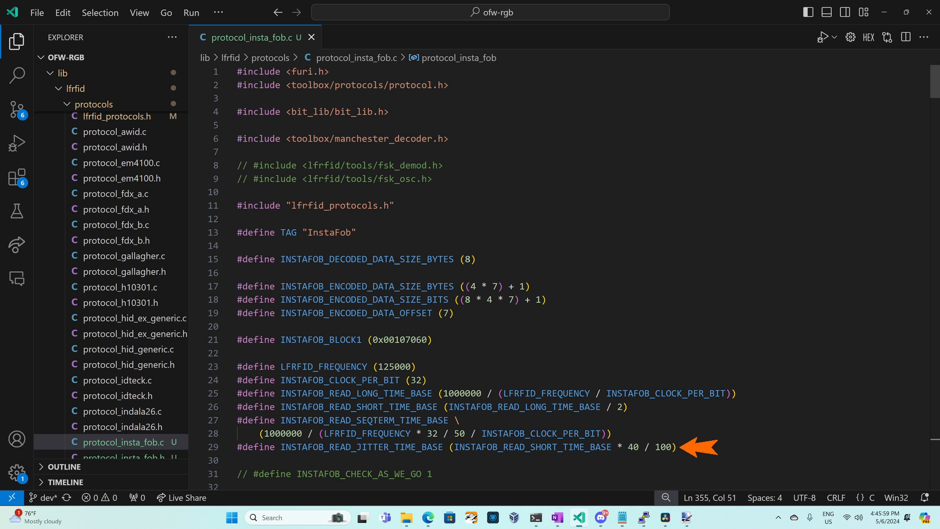
pyautogui.scroll(-3)
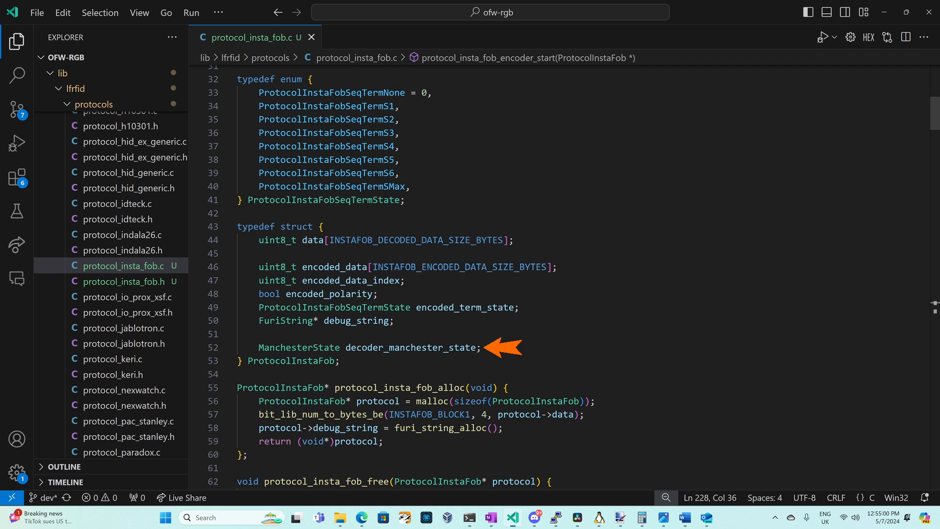
pyautogui.scroll(-3)
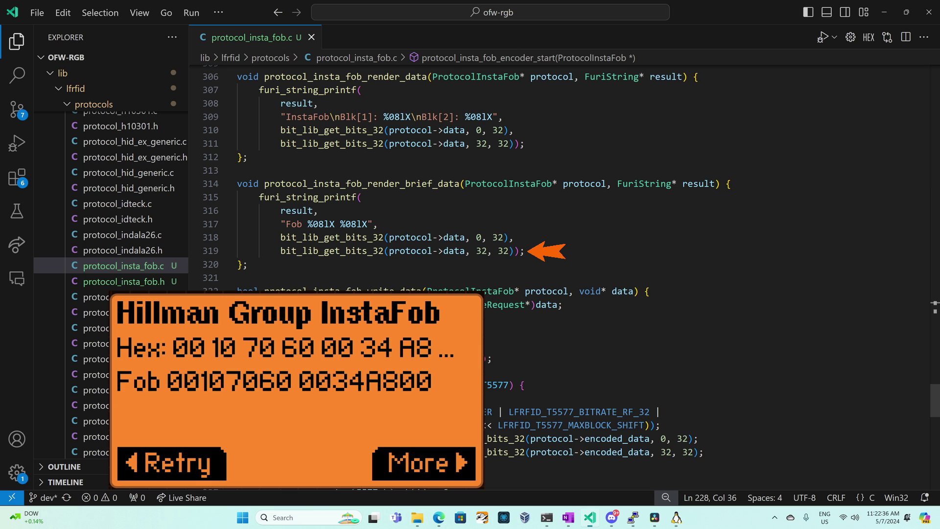
pyautogui.click(422, 463)
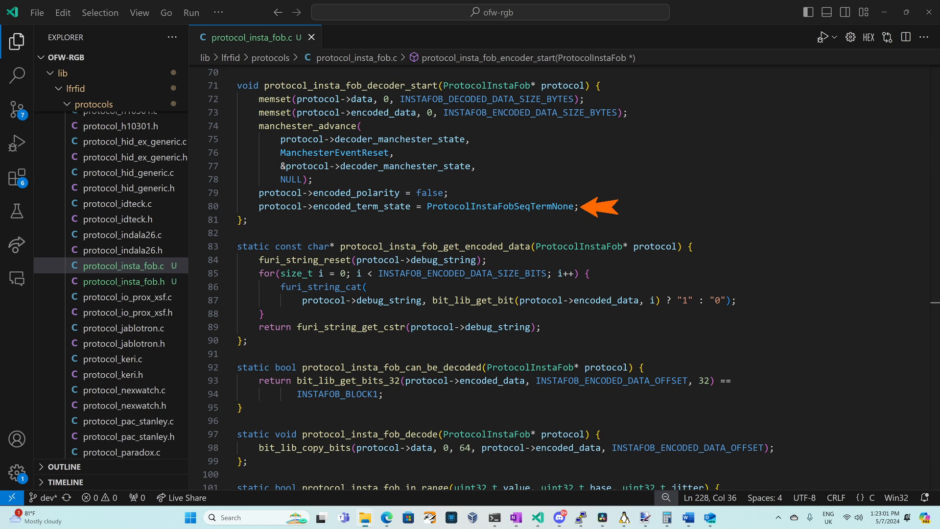
pyautogui.scroll(-3)
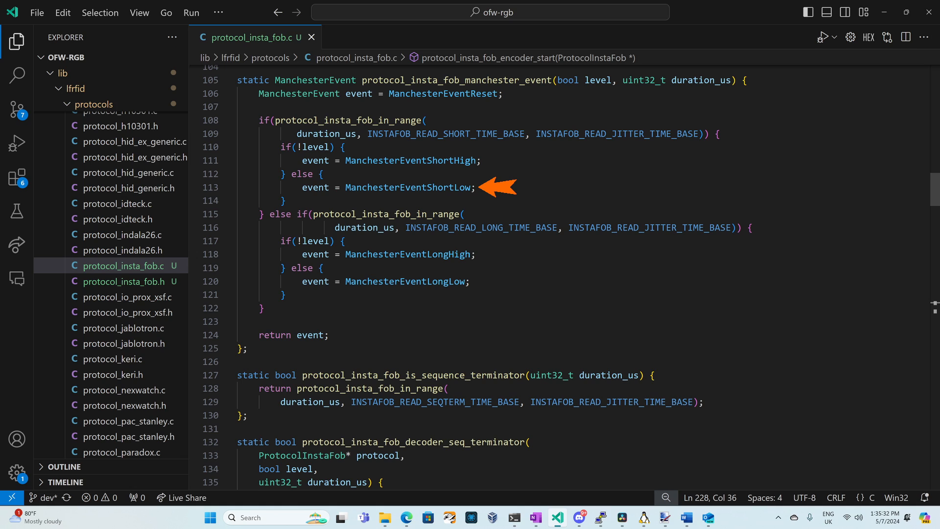
pyautogui.moveTo(781, 231)
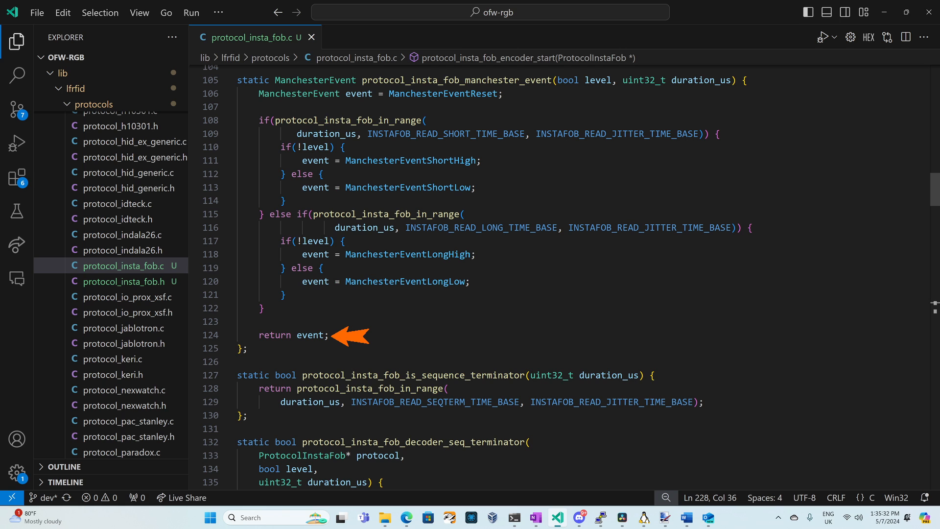
pyautogui.scroll(-3)
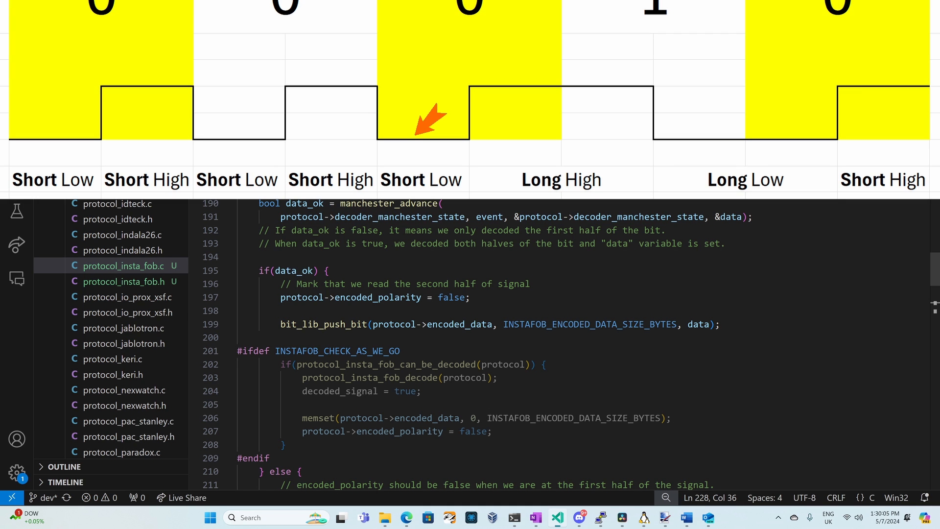
pyautogui.moveTo(537, 98)
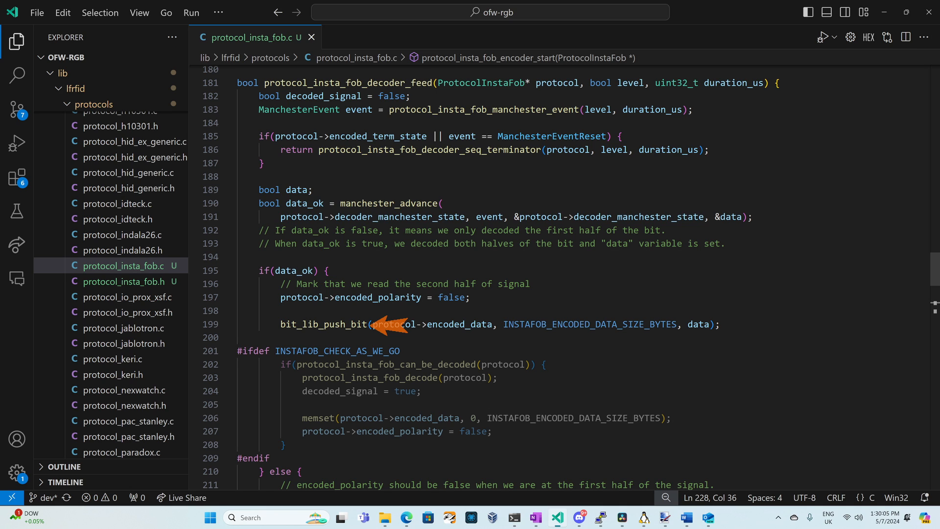
pyautogui.moveTo(734, 313)
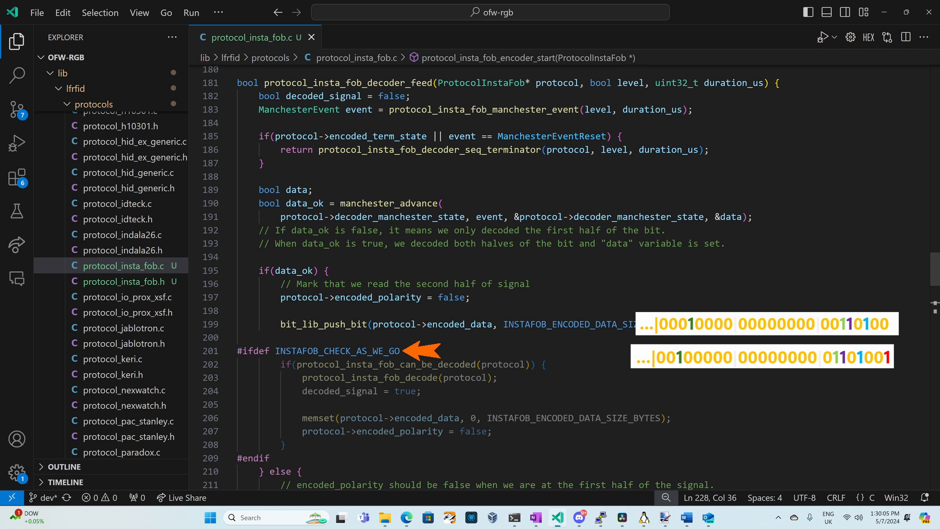
pyautogui.moveTo(571, 364)
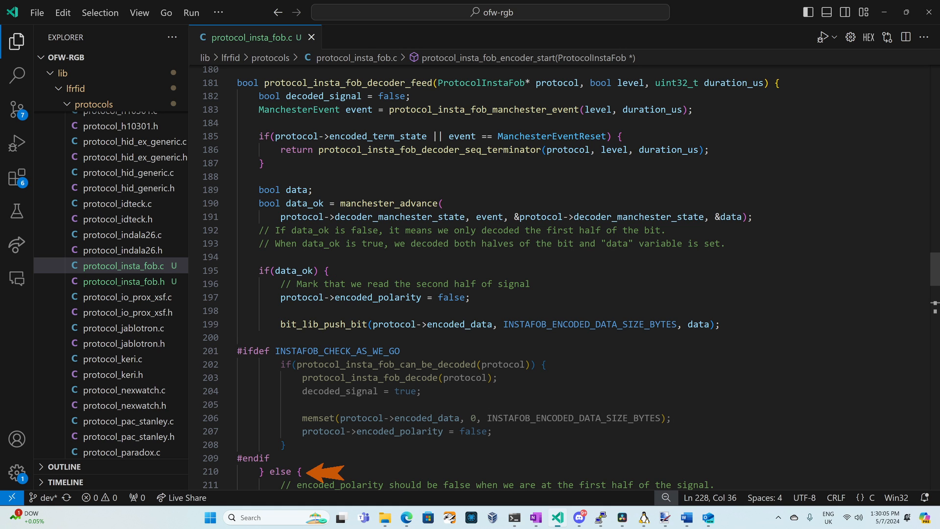
pyautogui.scroll(-3)
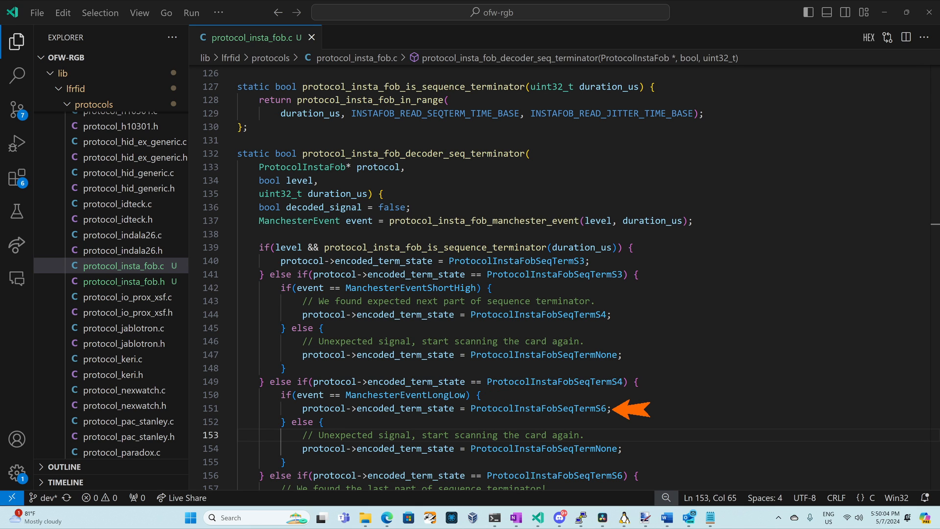
# Step: Add '==' after the bit_lib_get_bits_32 call on line 93 of protocol_insta_fob_can_be_decoded
pyautogui.scroll(-3)
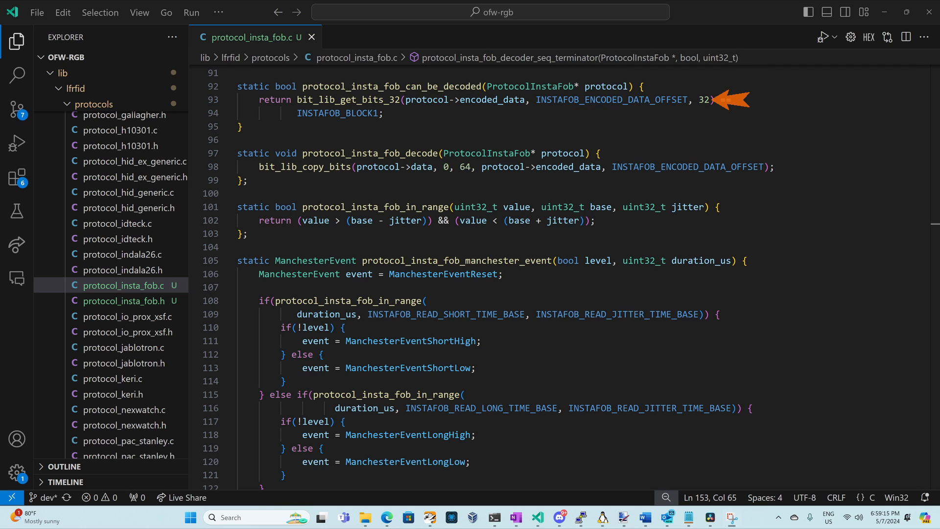
pyautogui.write('==')
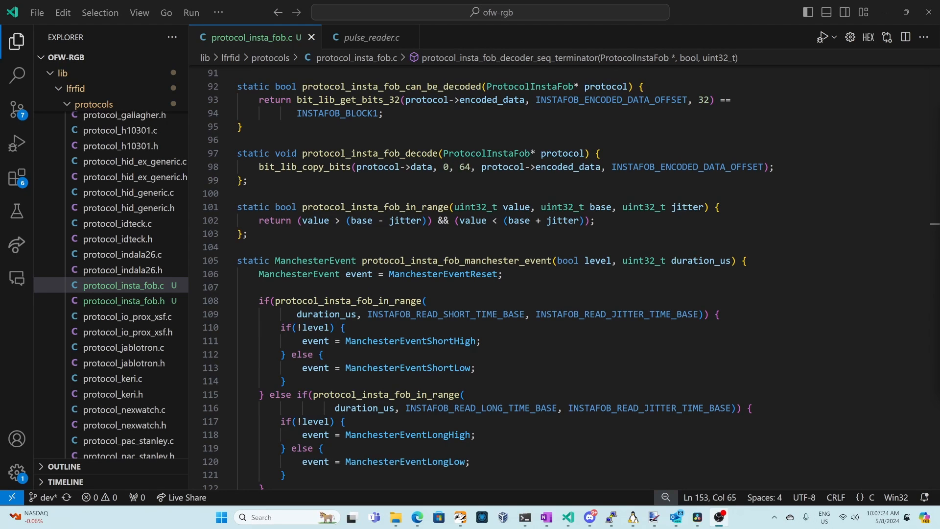
# Step: Run the '[Release] Flash (USB, with resources)' task and dismiss the Flipper popup
pyautogui.click(219, 13)
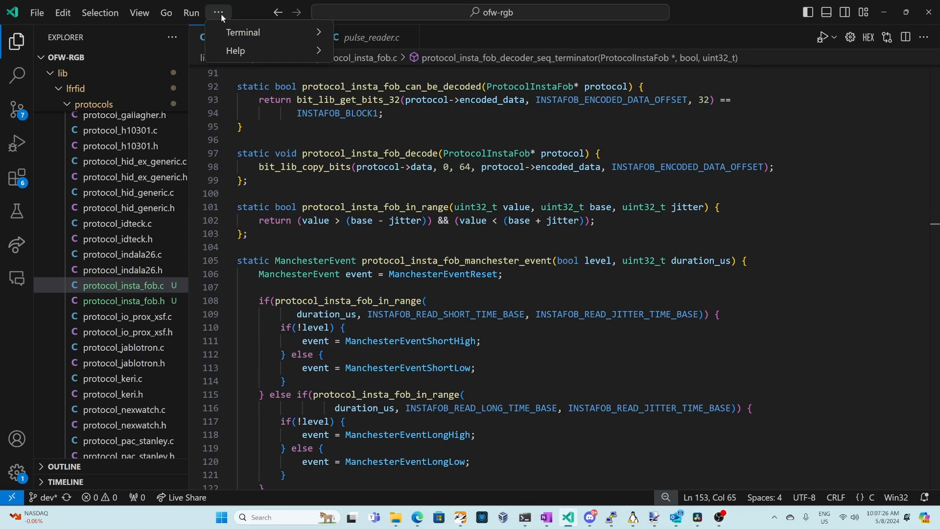
pyautogui.moveTo(243, 32)
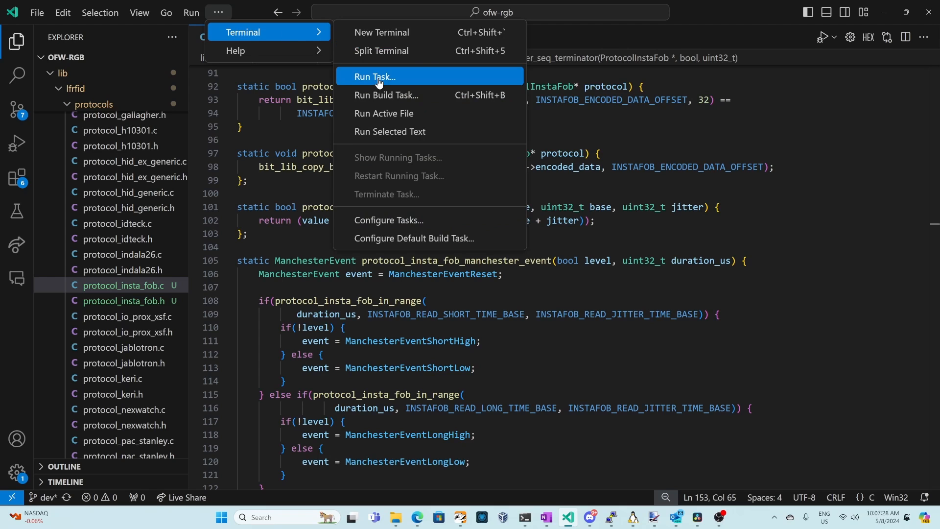
pyautogui.click(375, 77)
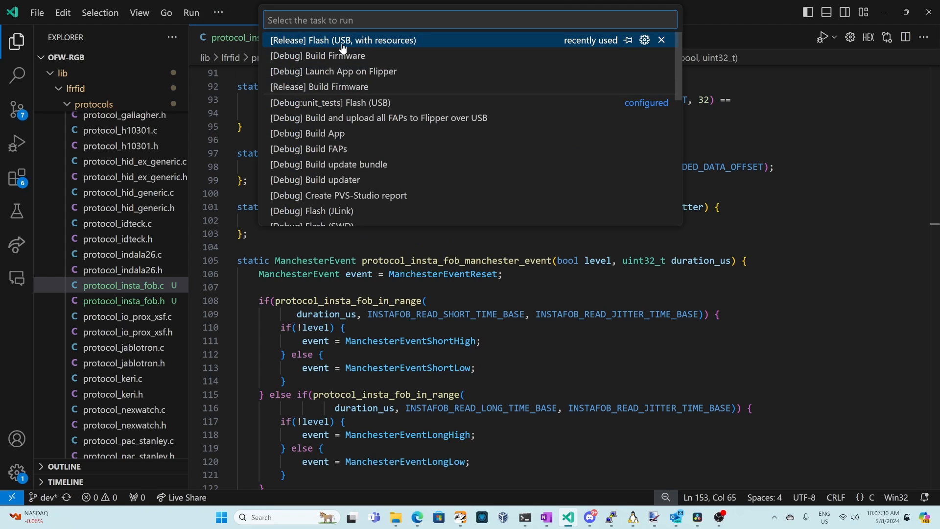
pyautogui.click(344, 40)
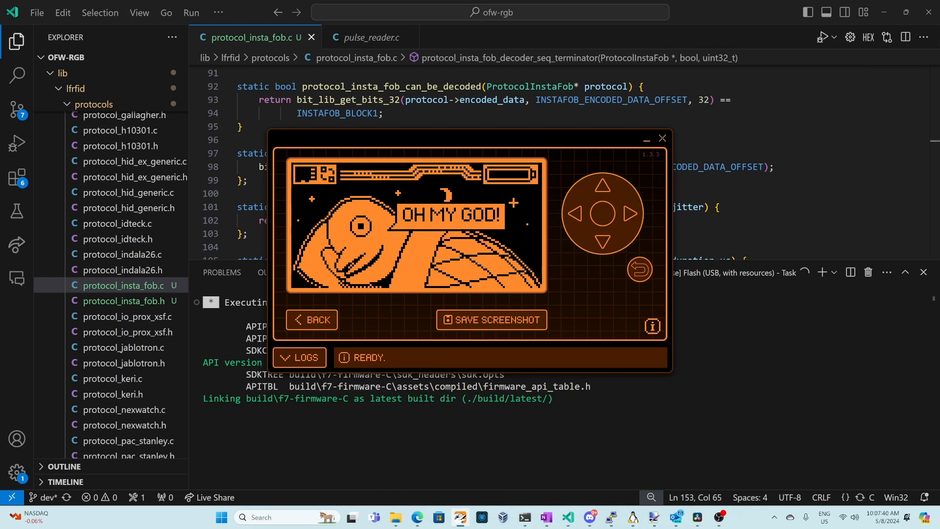
pyautogui.click(662, 137)
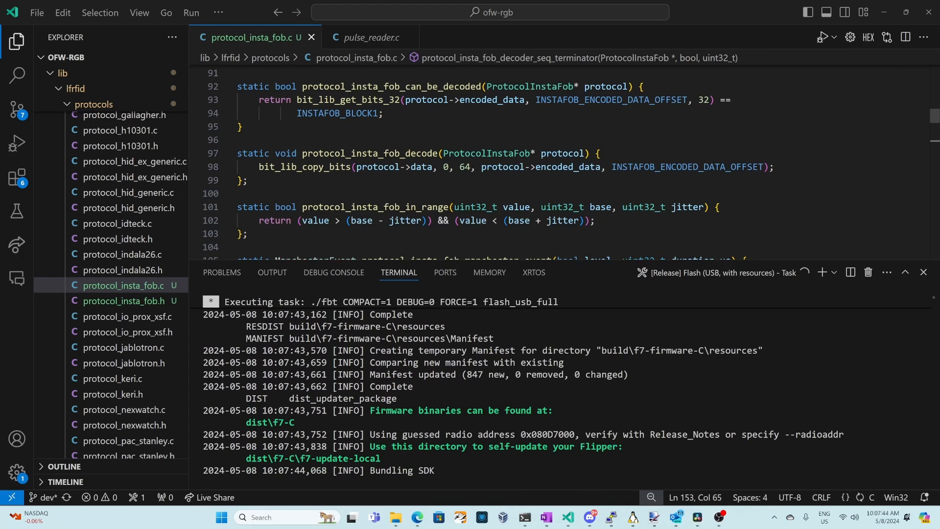